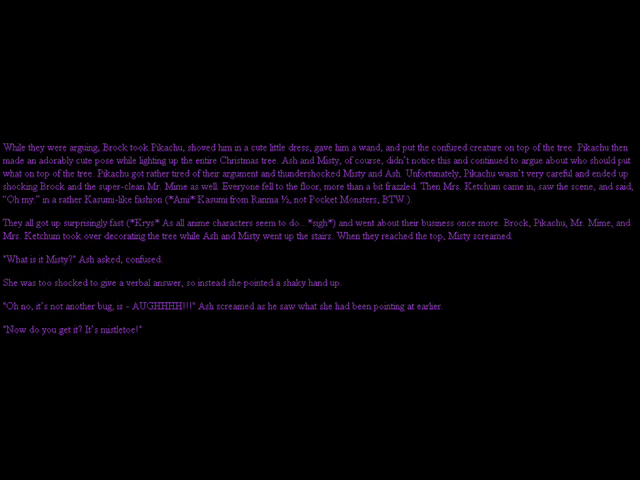
{"action": "scroll", "scroll_direction": "down", "scroll_amount": 3}
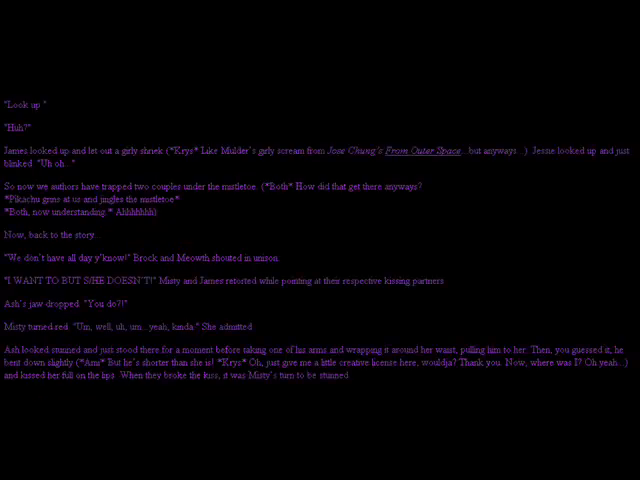
{"action": "scroll", "scroll_direction": "down", "scroll_amount": 3}
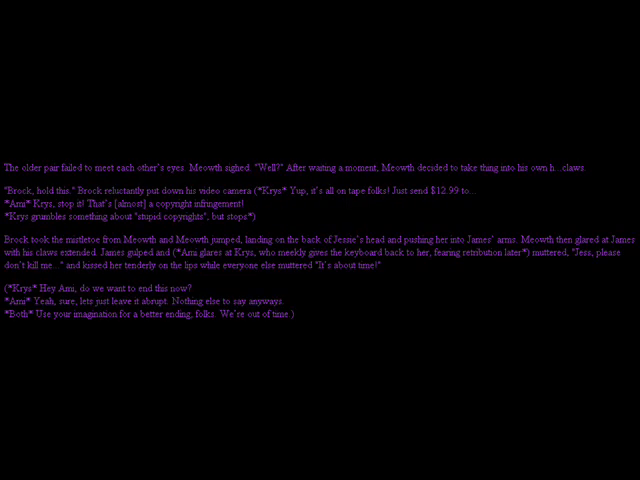